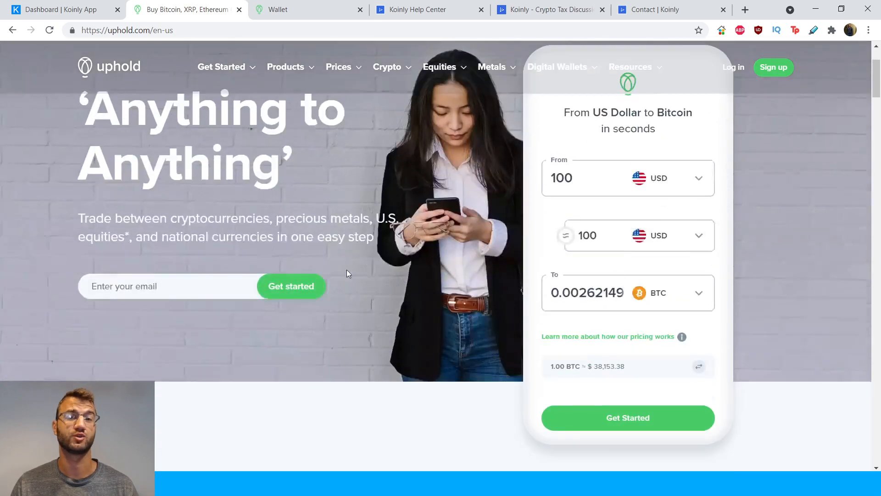
# Open the Add wallet / exchange catalogue from Wallets and browse to its third page.
pyautogui.scroll(-3)
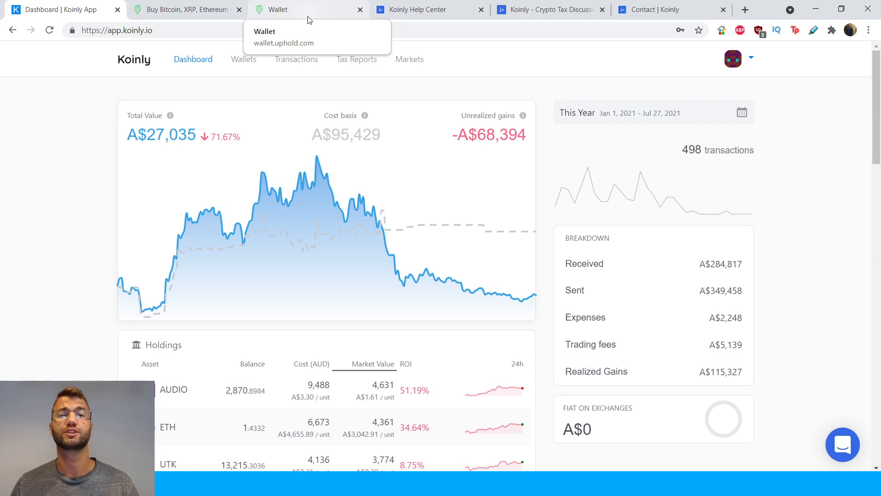
pyautogui.moveTo(72, 62)
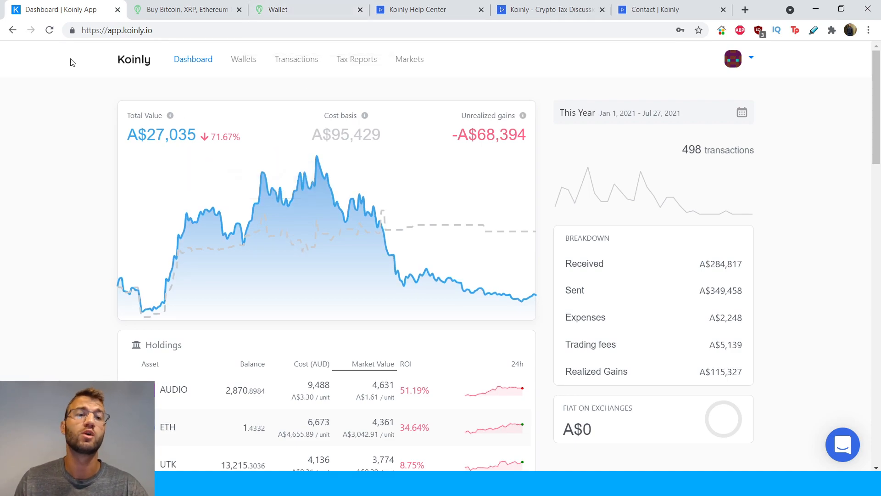
pyautogui.moveTo(261, 148)
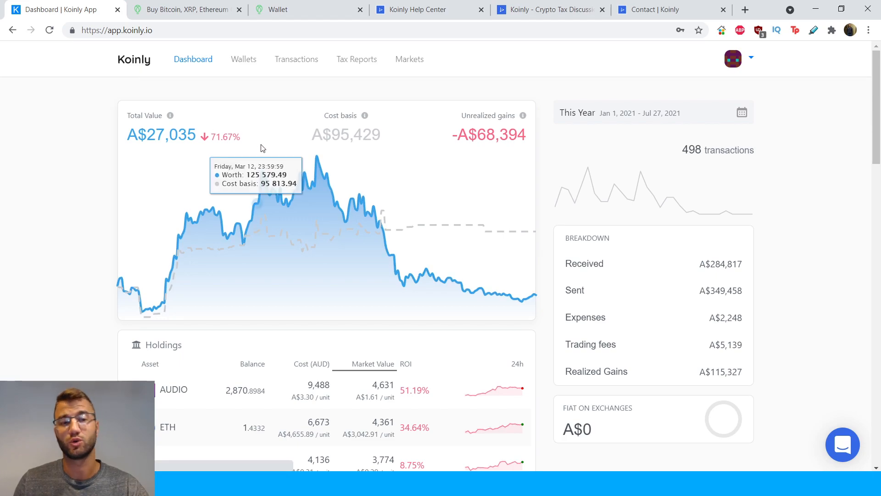
pyautogui.moveTo(304, 173)
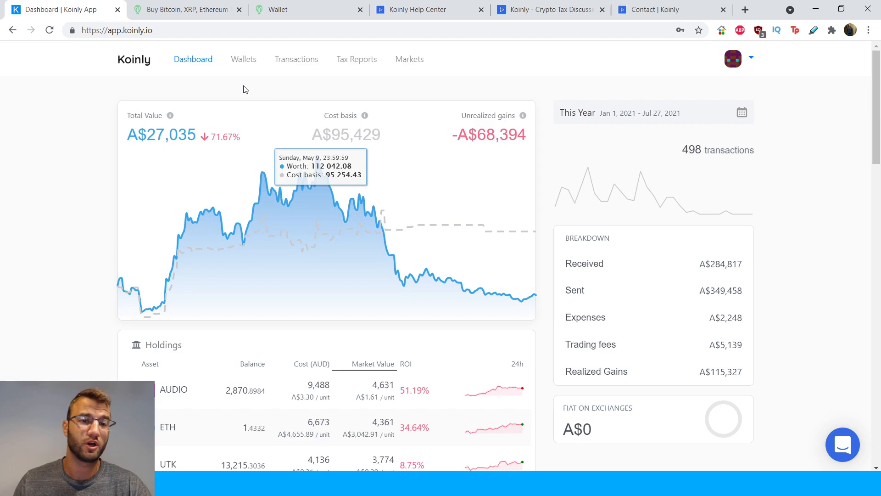
pyautogui.click(243, 59)
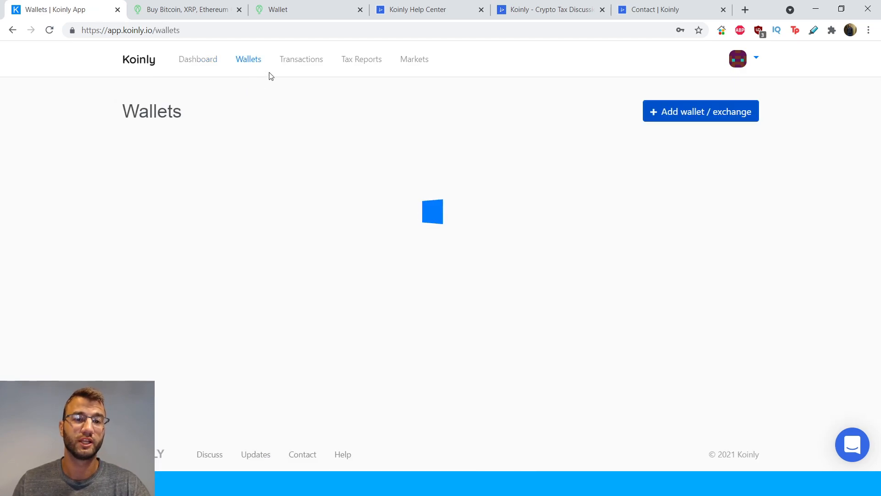
pyautogui.click(700, 111)
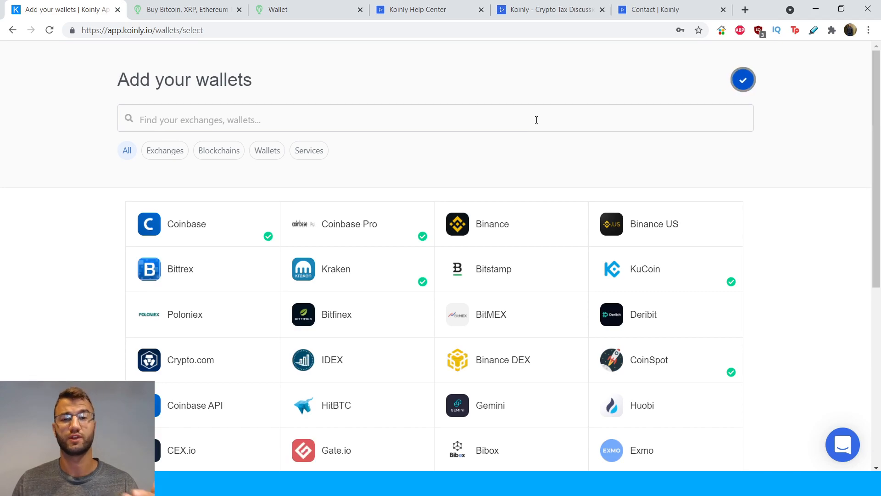
pyautogui.scroll(-3)
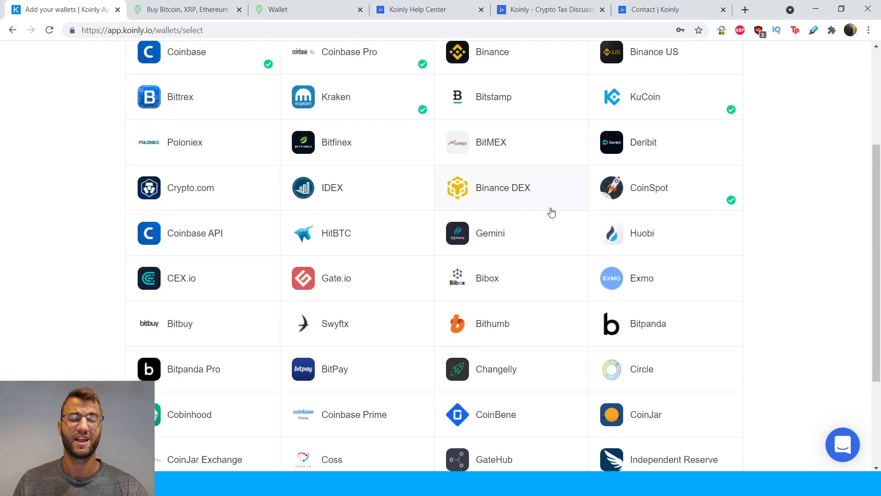
pyautogui.scroll(-3)
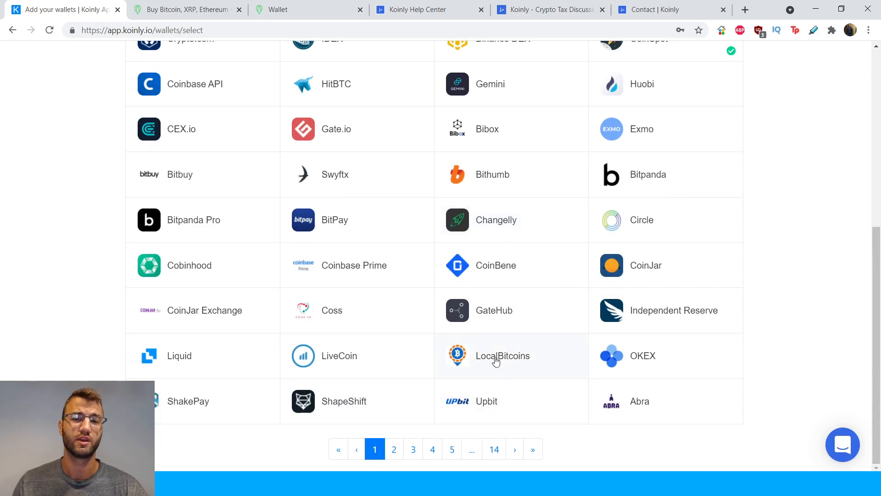
pyautogui.click(394, 449)
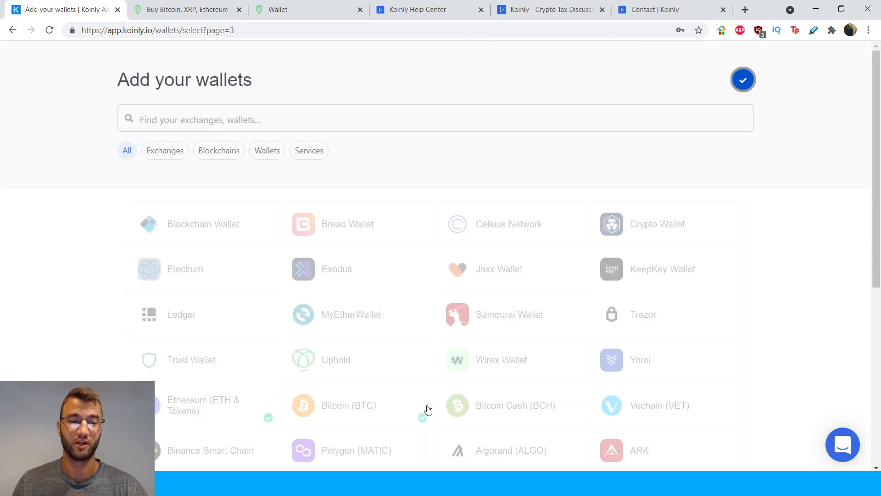
pyautogui.scroll(-3)
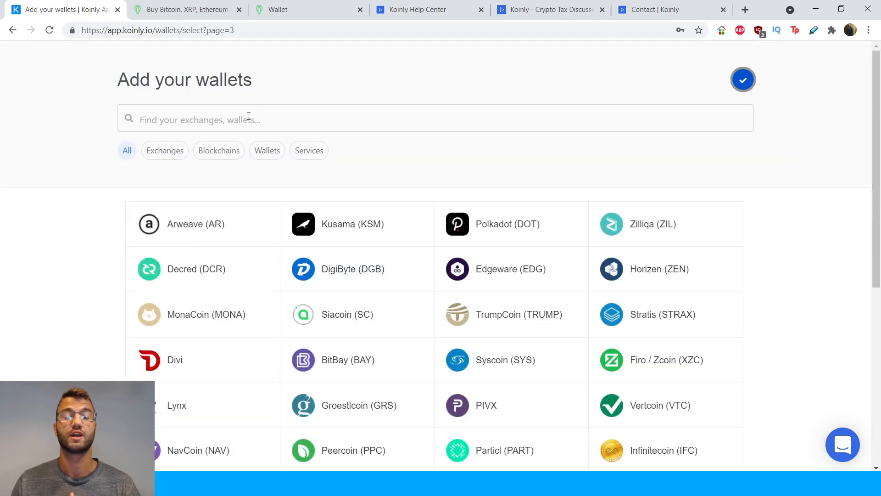
# Search the catalogue for 'uphold' and choose the Uphold result to start its setup.
pyautogui.write('u')
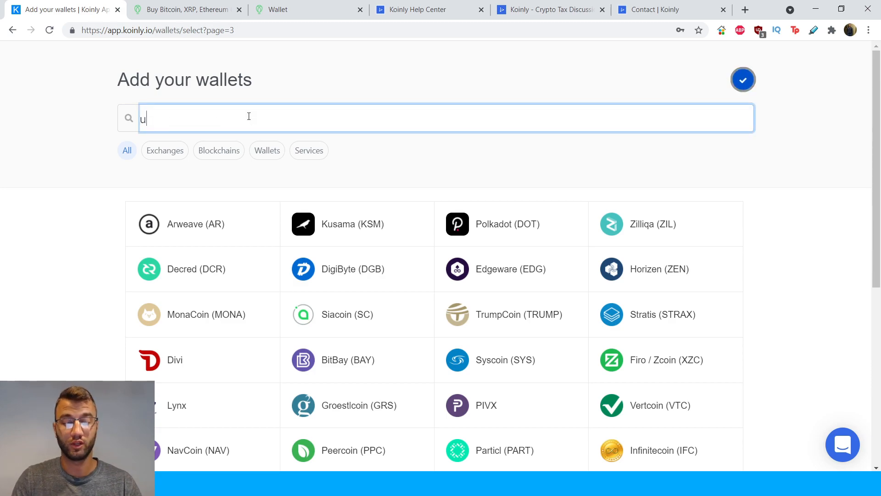
pyautogui.write('phold')
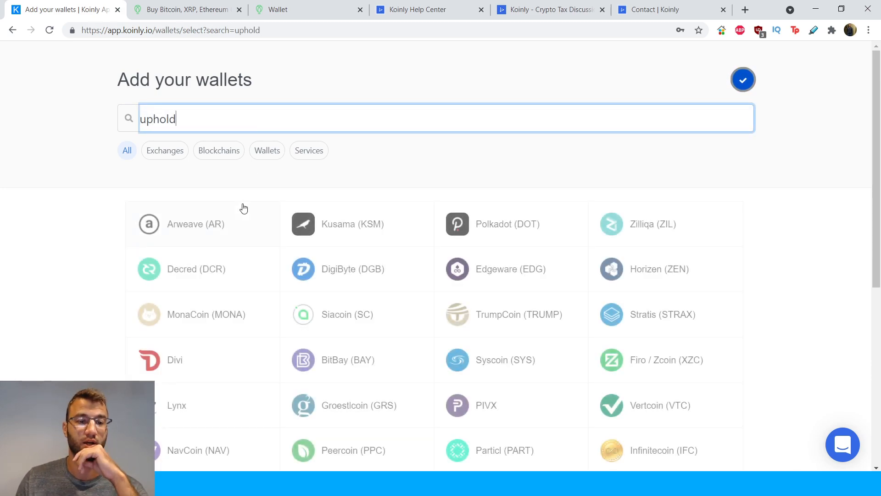
pyautogui.click(186, 224)
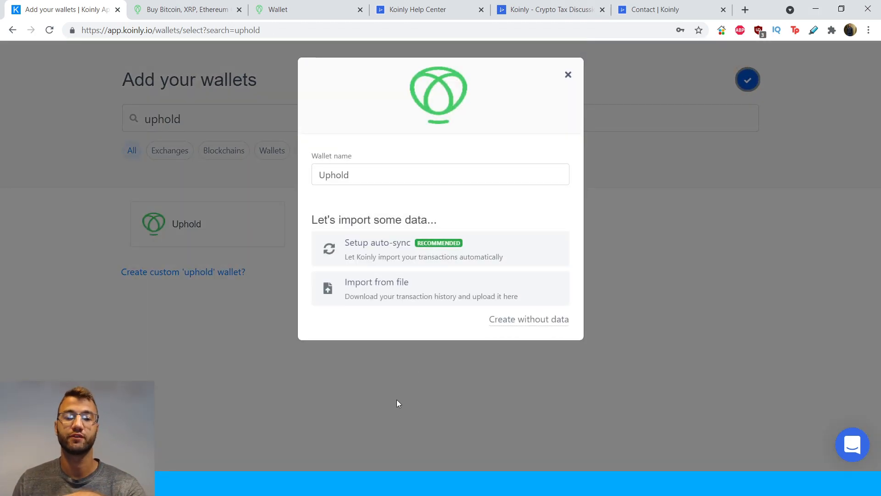
pyautogui.moveTo(404, 249)
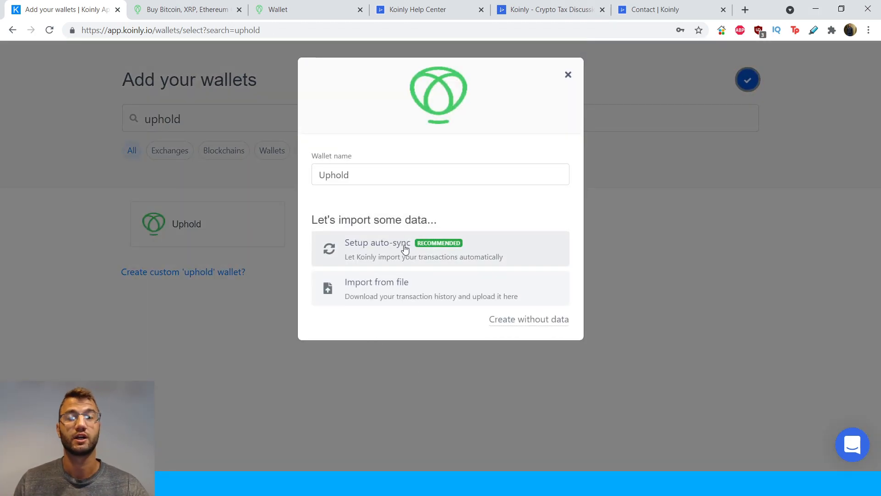
pyautogui.moveTo(413, 280)
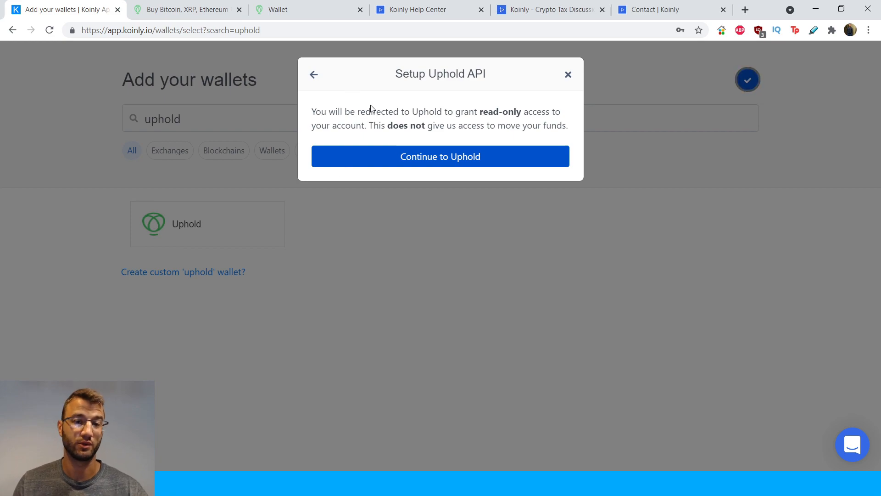
pyautogui.moveTo(458, 138)
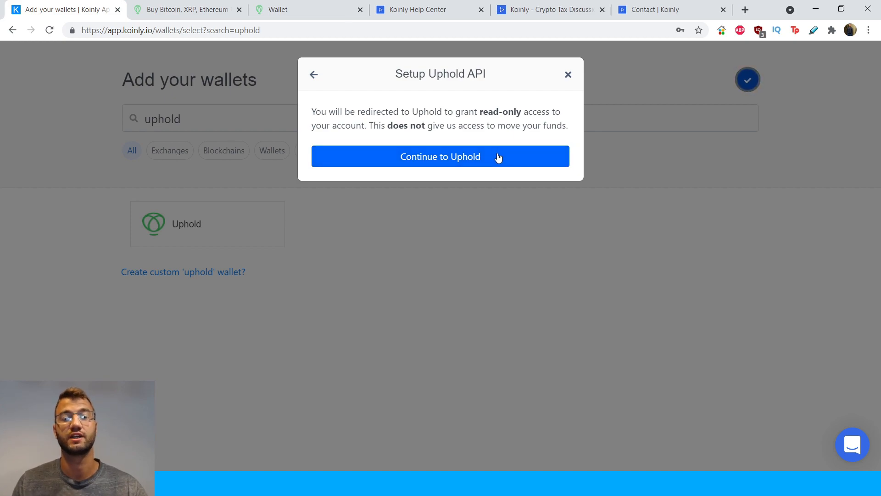
pyautogui.moveTo(490, 147)
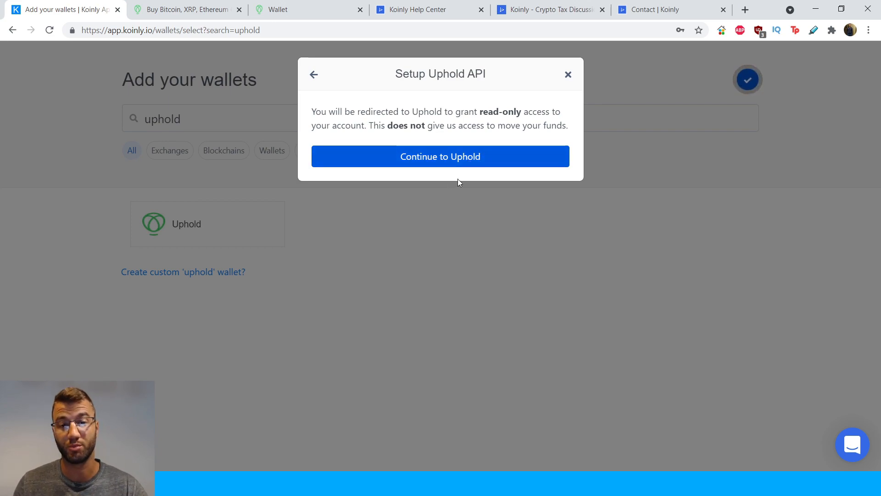
# Continue to Uphold and authorize Koinly's read-only access to transactions and user info.
pyautogui.click(439, 156)
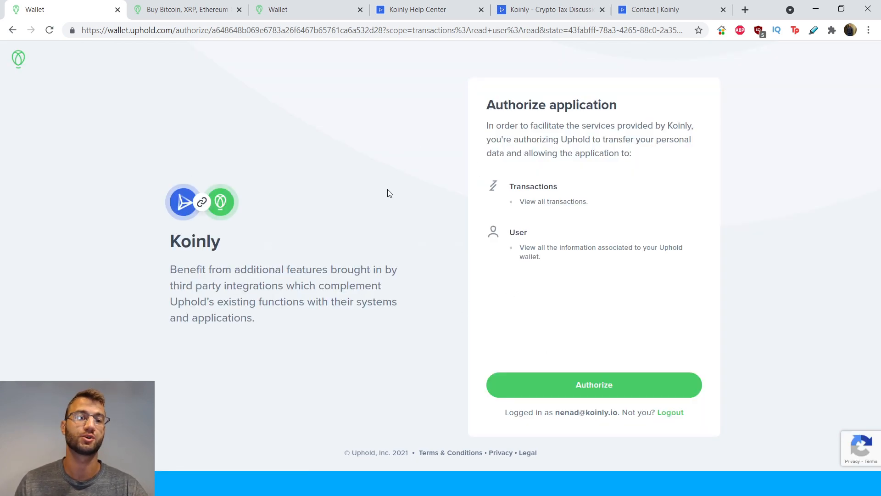
pyautogui.moveTo(256, 211)
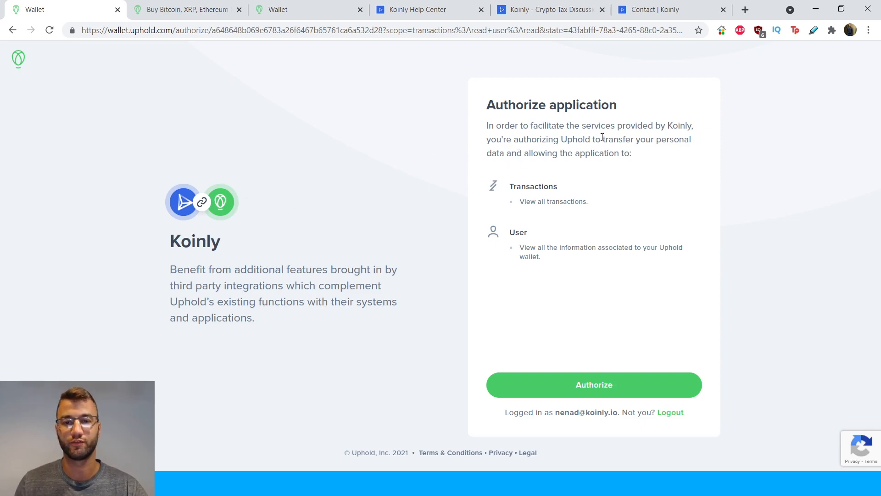
pyautogui.moveTo(534, 180)
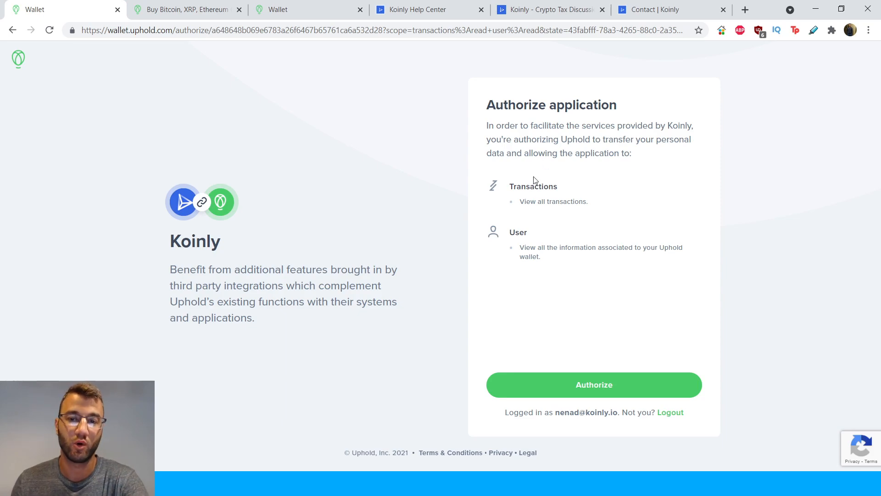
pyautogui.moveTo(624, 156)
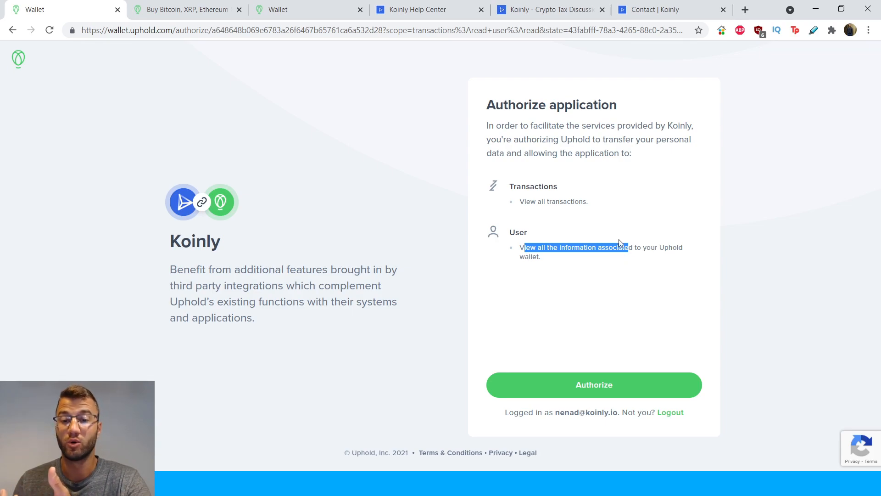
pyautogui.moveTo(509, 233)
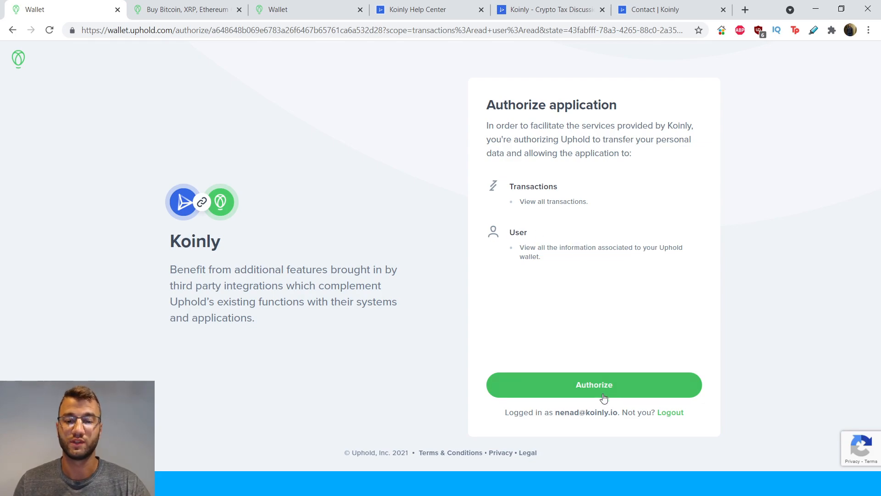
pyautogui.click(593, 384)
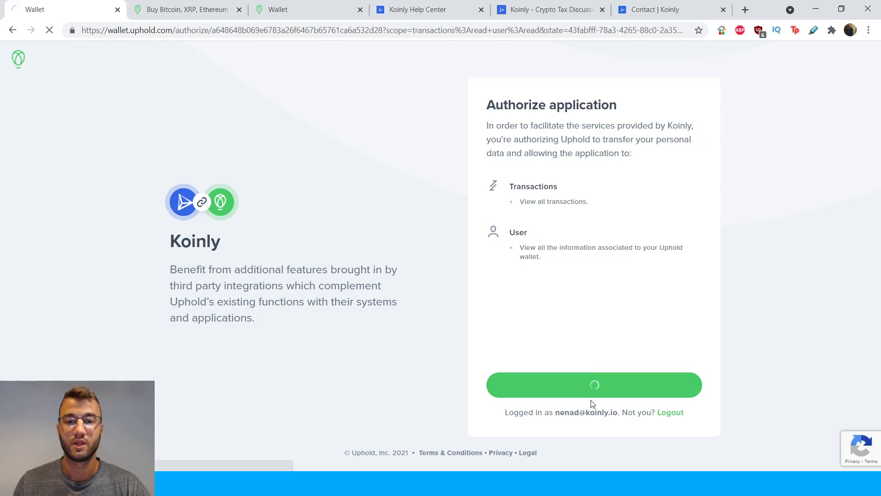
# Return to page 1 of the Wallets list where Uphold shows as SYNCED with 0 transactions.
pyautogui.click(593, 385)
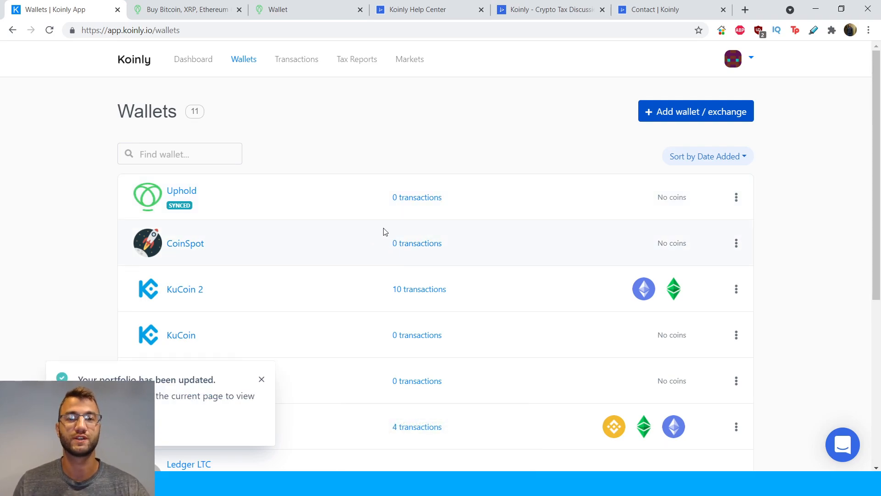
pyautogui.moveTo(417, 243)
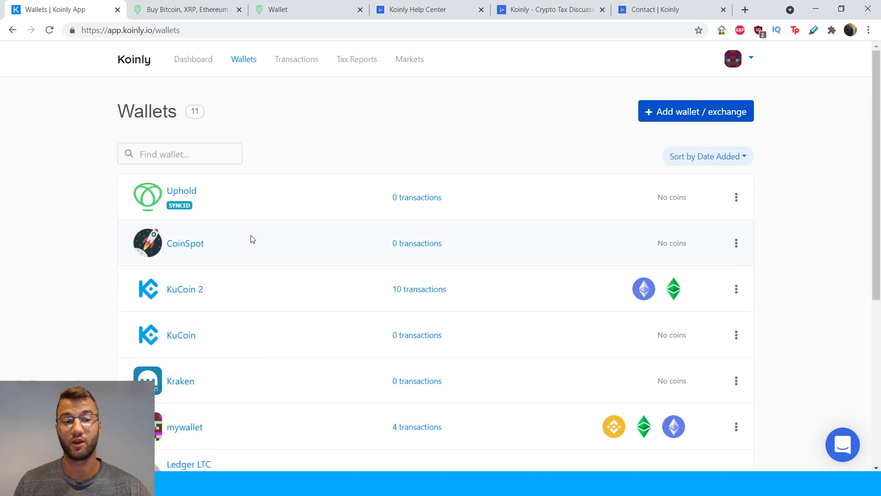
pyautogui.scroll(-3)
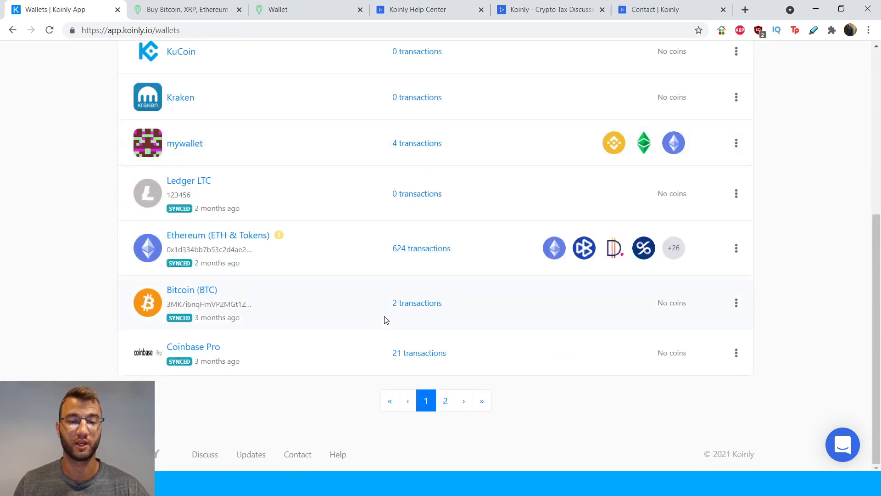
pyautogui.click(446, 400)
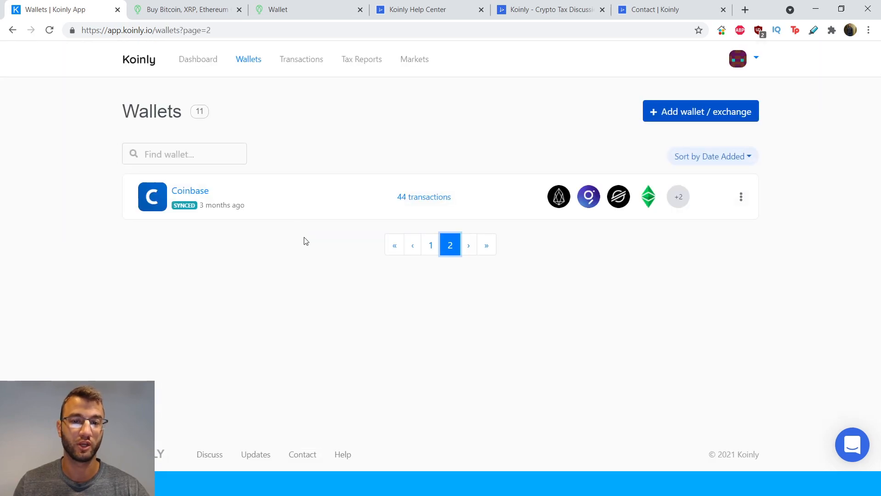
pyautogui.moveTo(191, 212)
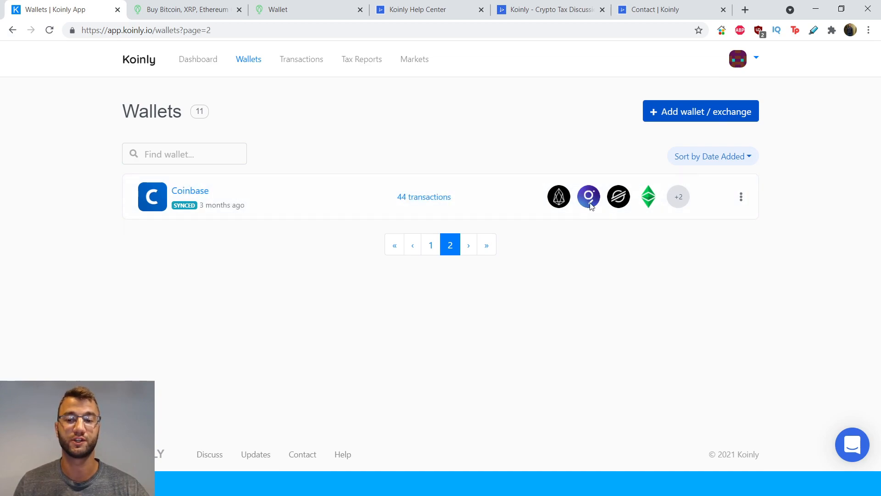
pyautogui.moveTo(431, 244)
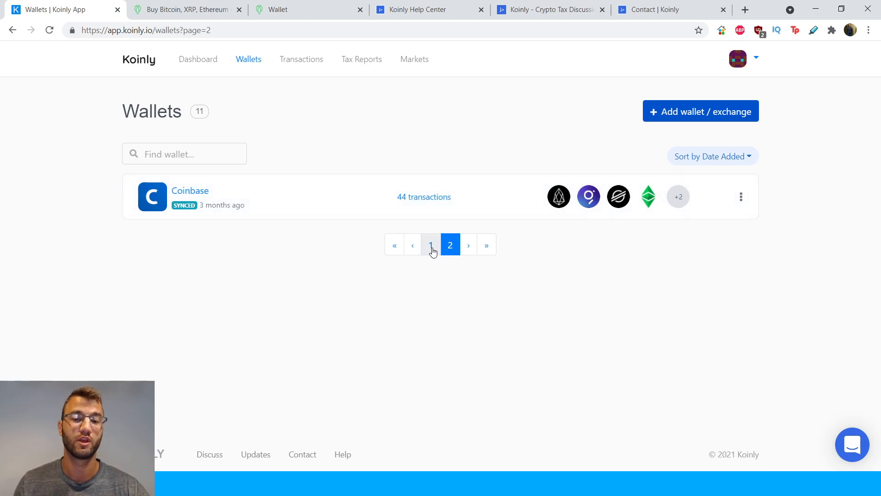
pyautogui.click(430, 244)
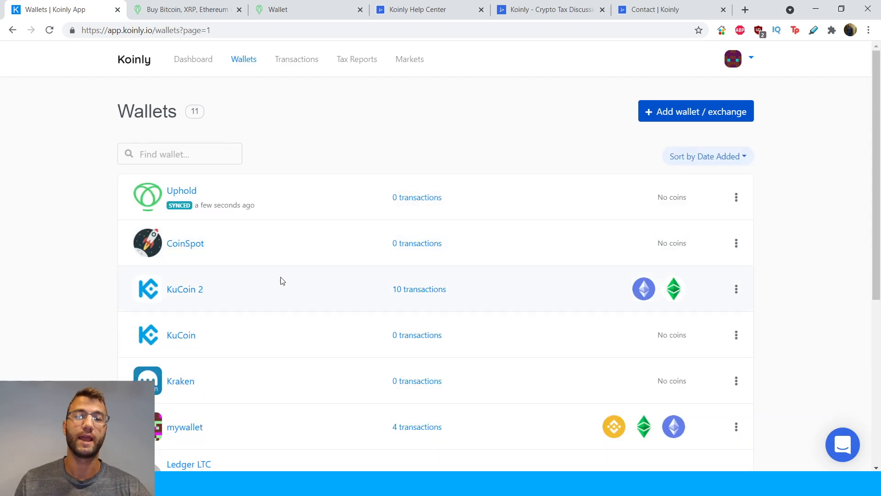
pyautogui.moveTo(349, 107)
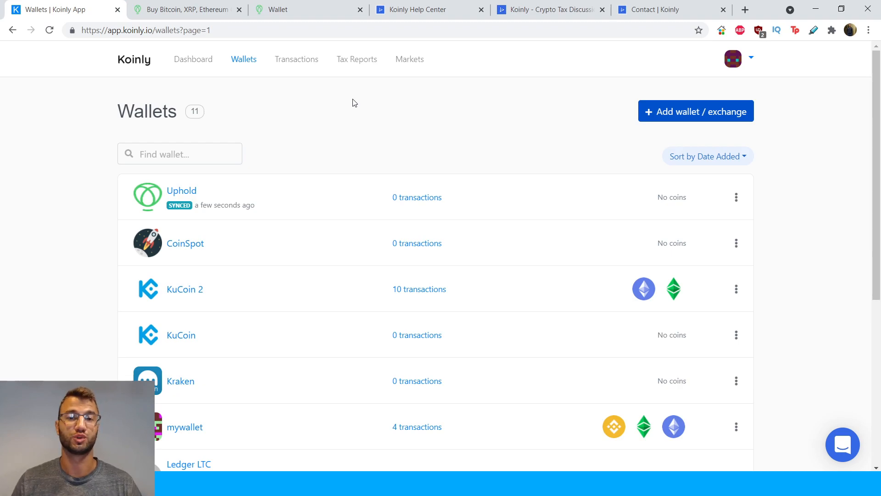
pyautogui.moveTo(386, 119)
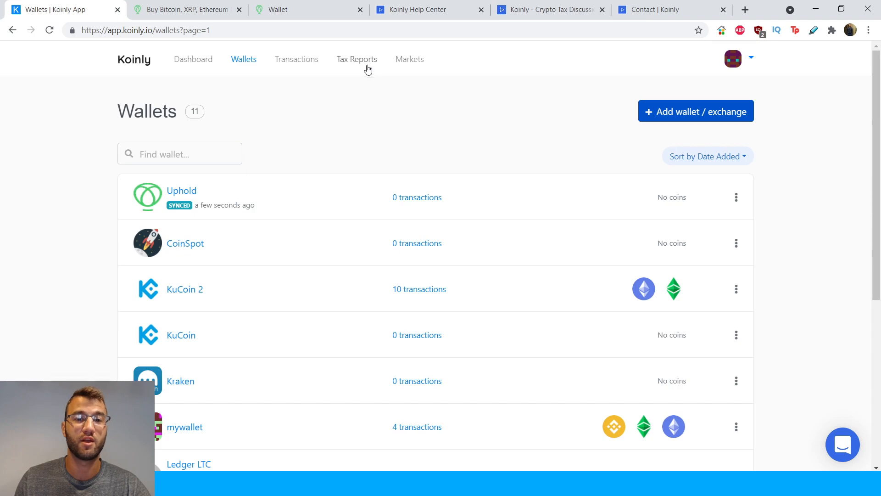
# Go to Tax Reports and scroll through the 2020-21 gains and Capital Gains Tax summary.
pyautogui.click(356, 59)
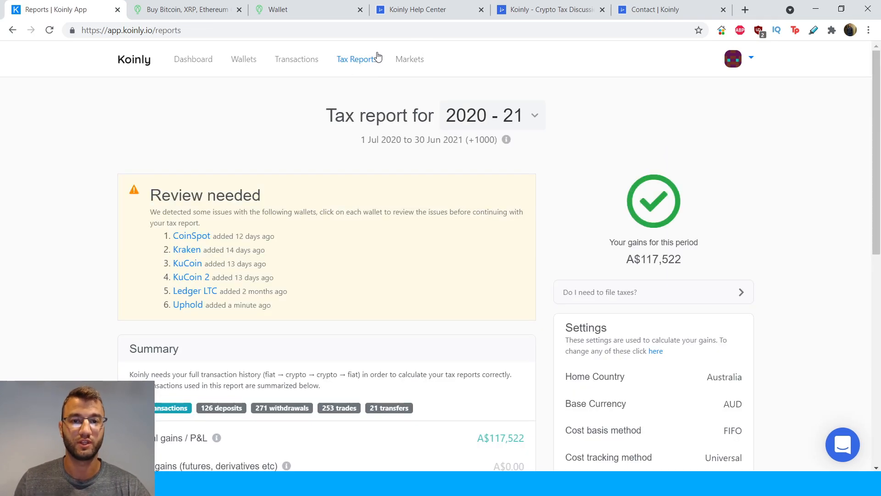
pyautogui.scroll(-3)
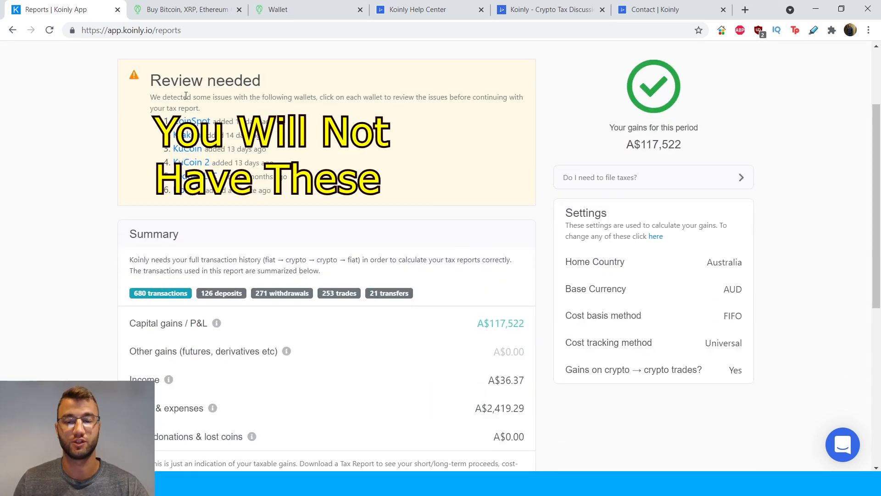
pyautogui.scroll(-3)
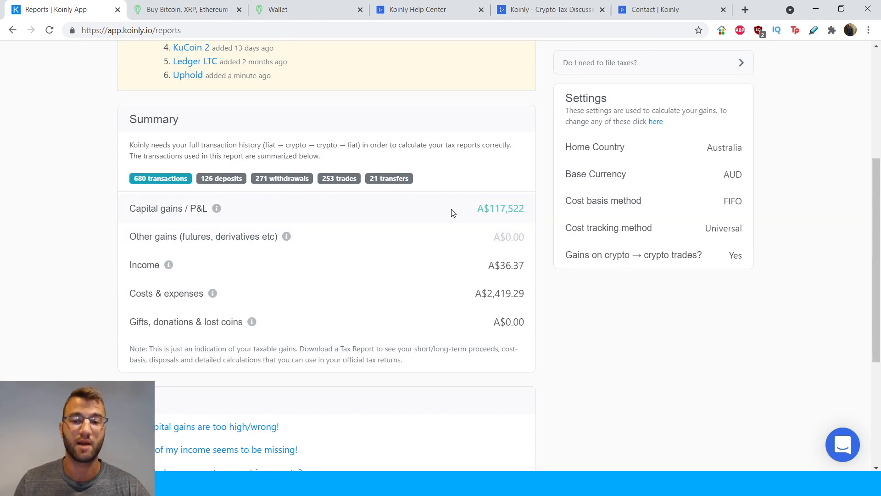
pyautogui.moveTo(432, 312)
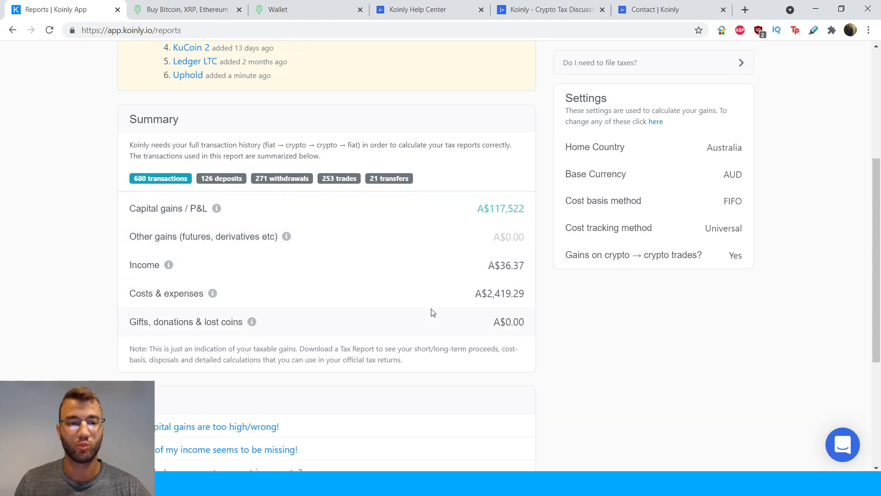
pyautogui.scroll(-3)
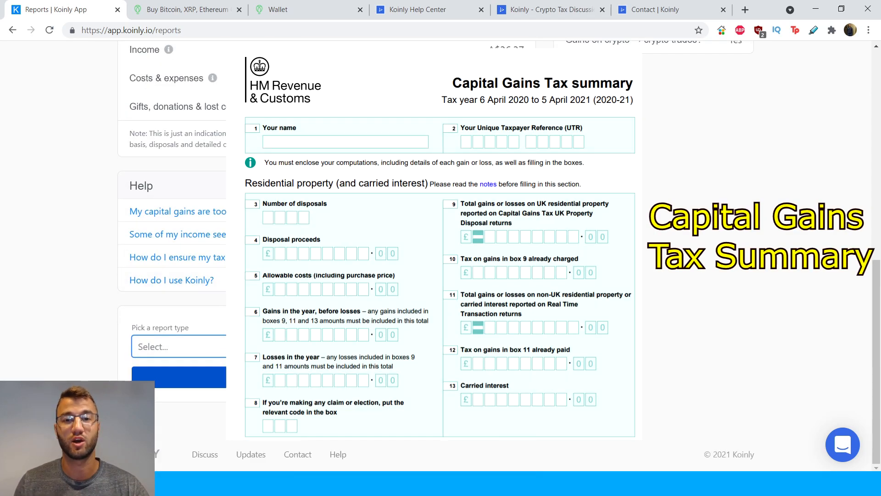
# Choose Complete Tax Report as the report type above the Download Report button.
pyautogui.click(179, 346)
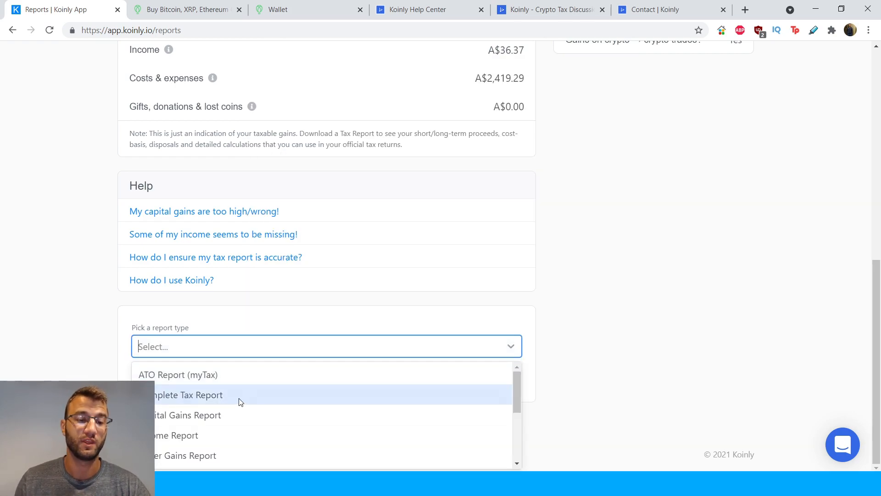
pyautogui.click(187, 395)
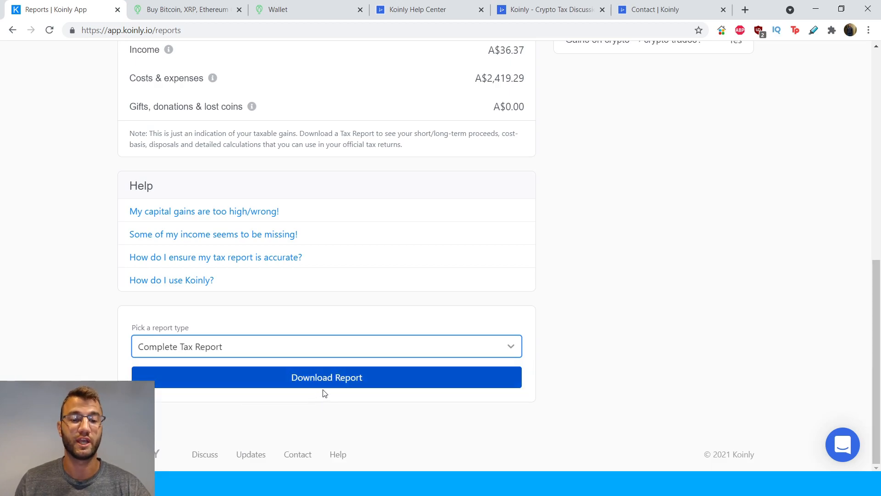
pyautogui.moveTo(404, 389)
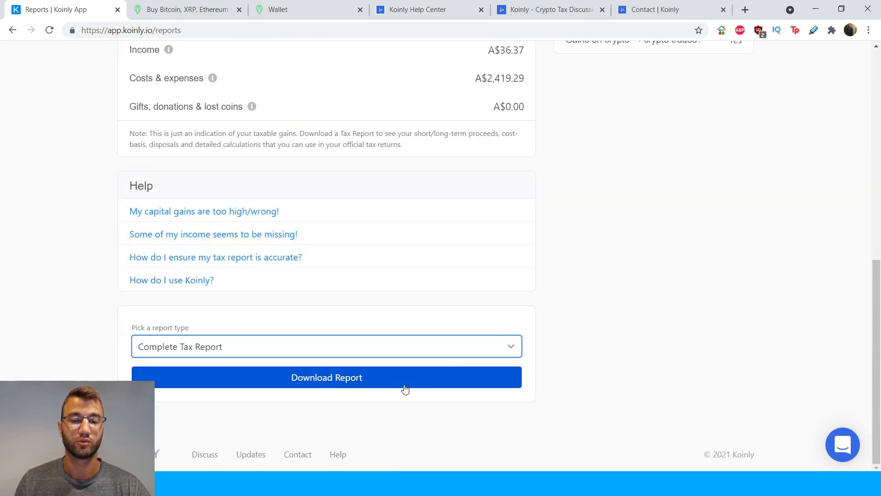
pyautogui.scroll(3)
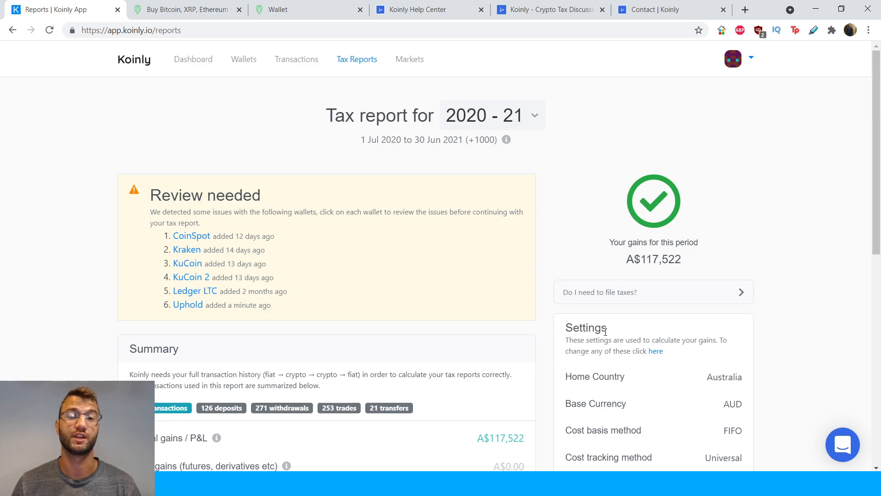
# Switch to the Koinly Help Center browser tab.
pyautogui.click(427, 9)
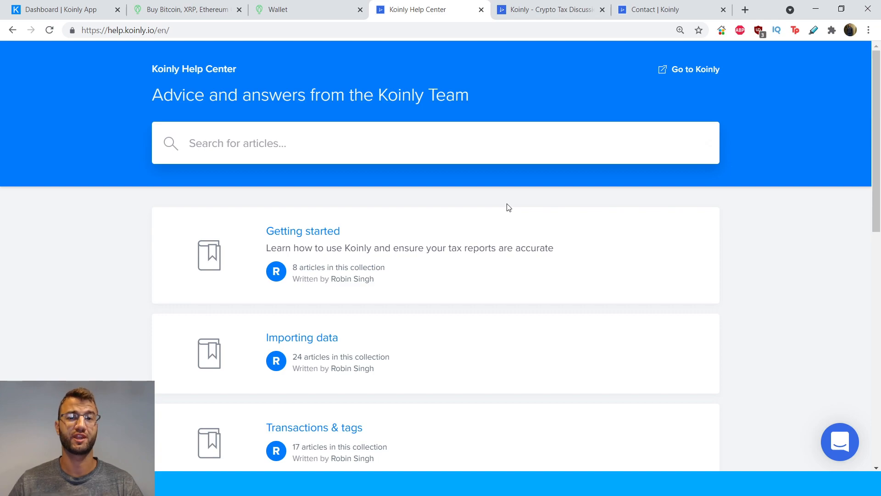
# From Getting started, open 'How to ensure your Tax Report is accurate' and scroll through it.
pyautogui.click(236, 143)
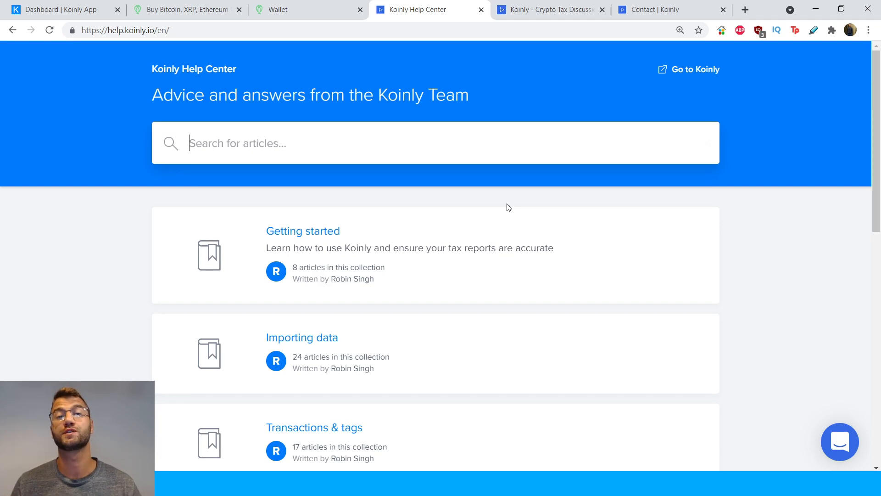
pyautogui.moveTo(369, 170)
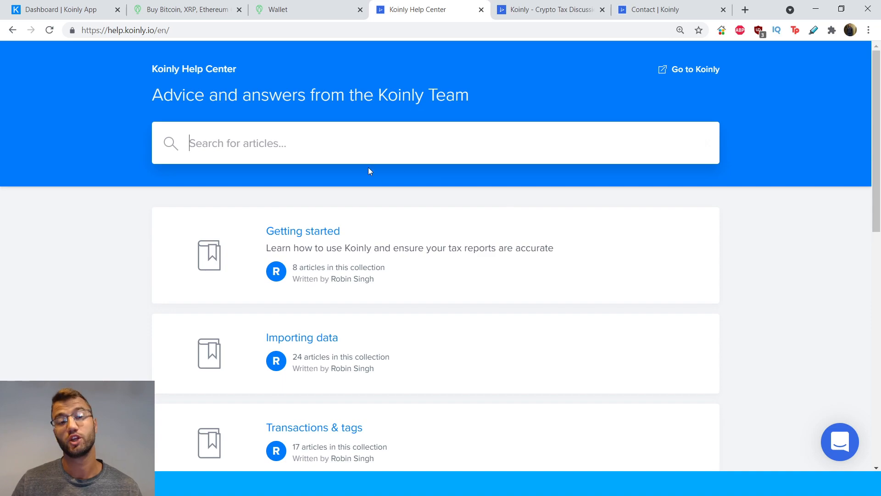
pyautogui.scroll(-3)
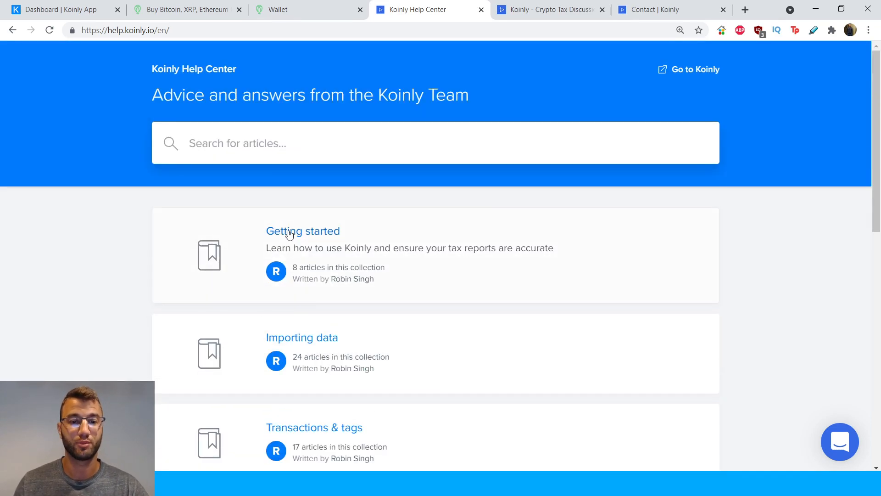
pyautogui.click(302, 230)
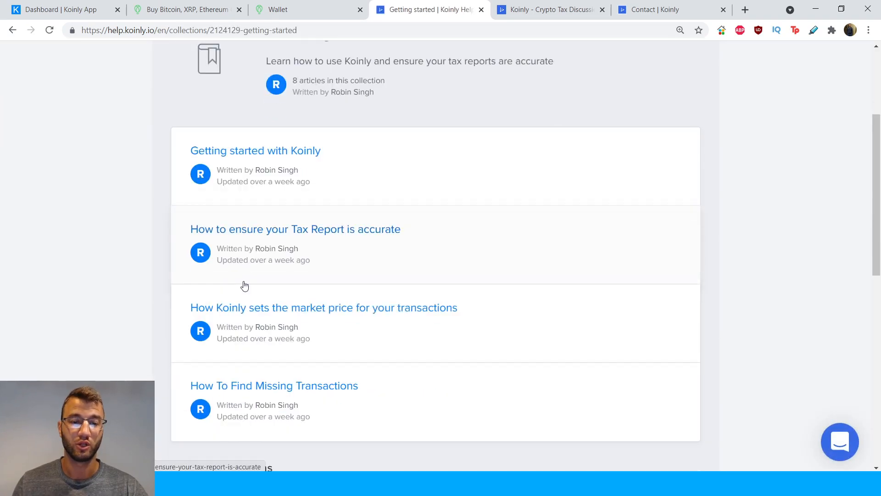
pyautogui.click(295, 228)
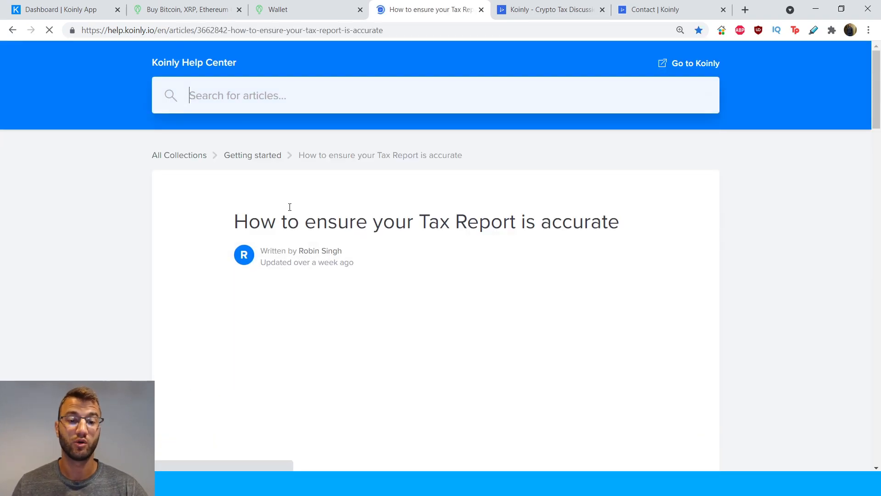
pyautogui.scroll(-3)
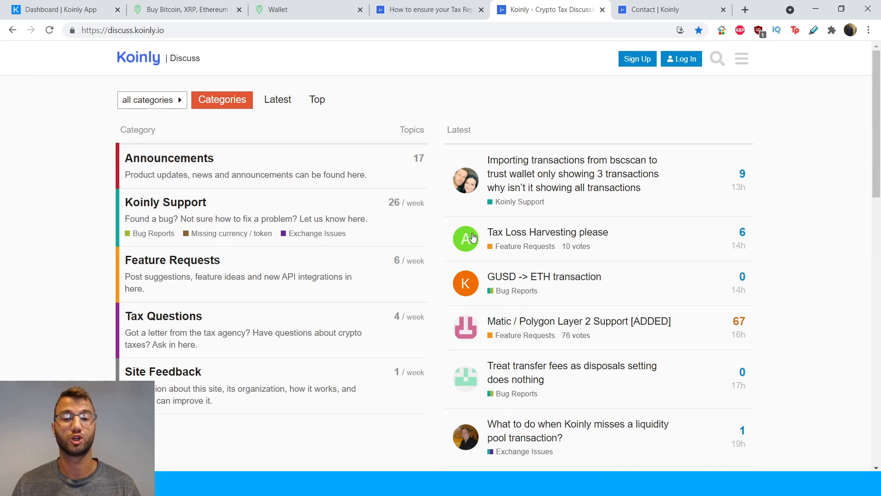
pyautogui.moveTo(467, 239)
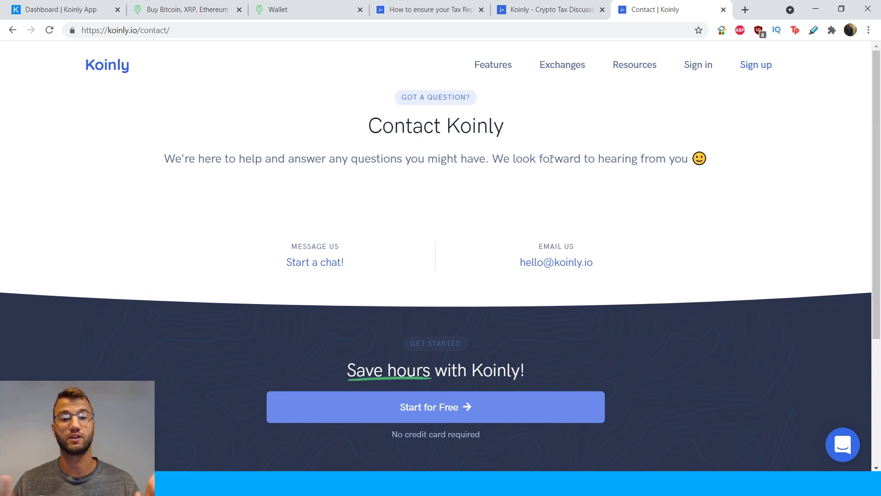
pyautogui.moveTo(172, 98)
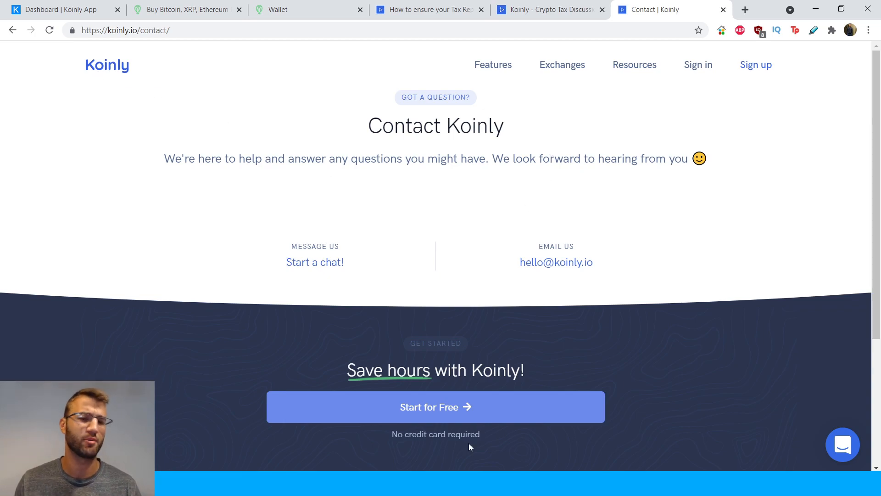
pyautogui.moveTo(542, 279)
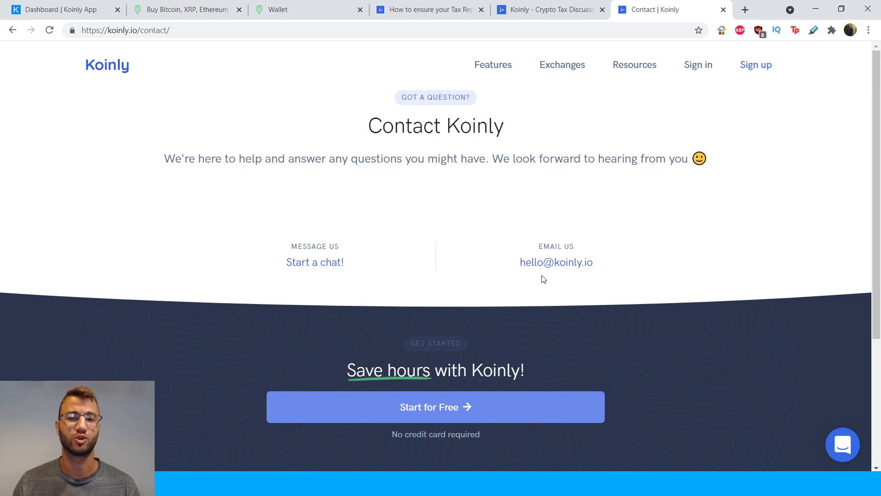
pyautogui.moveTo(620, 300)
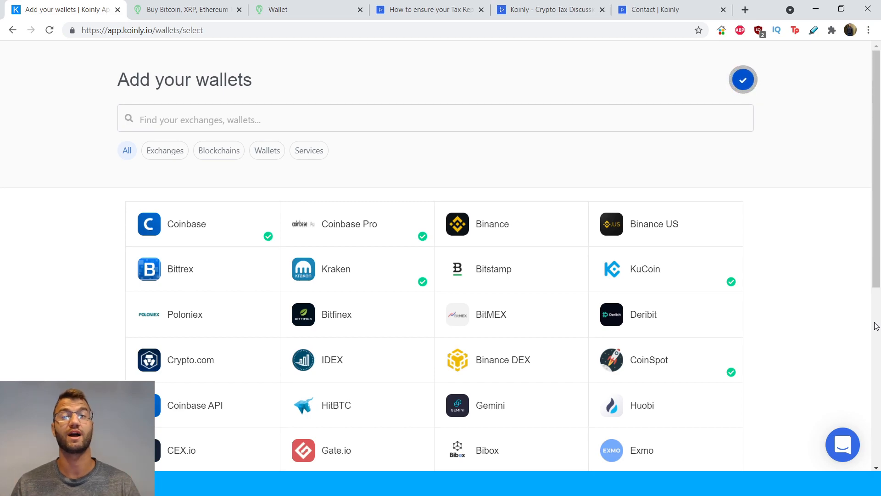
pyautogui.moveTo(734, 297)
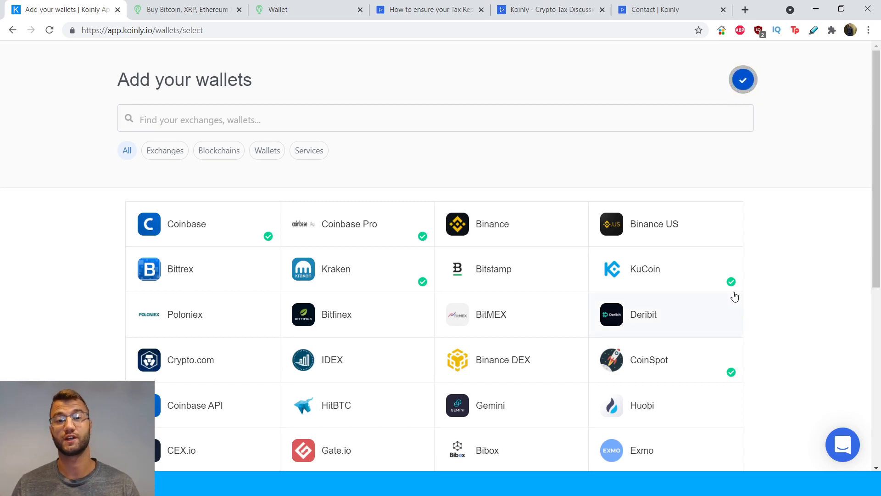